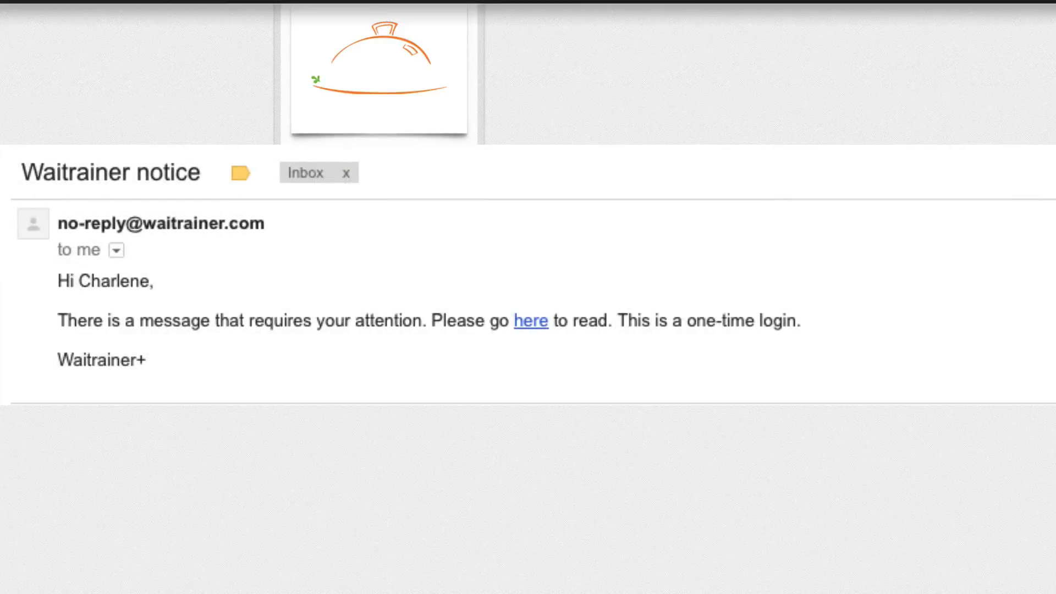
# Open the emailed login link, bookmark the login page in Training, and sign in.
pyautogui.click(530, 320)
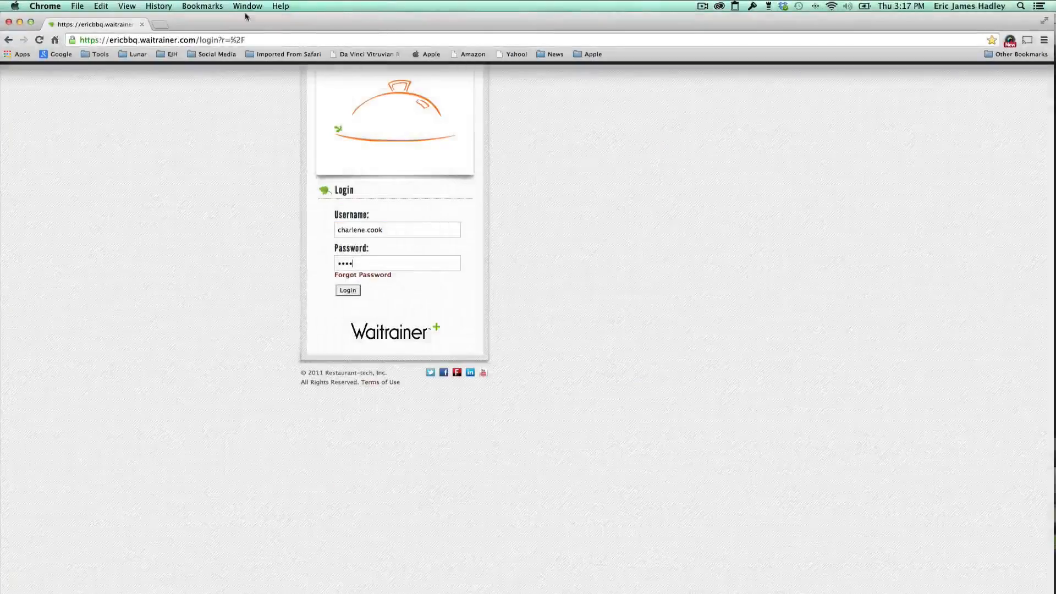
pyautogui.click(202, 6)
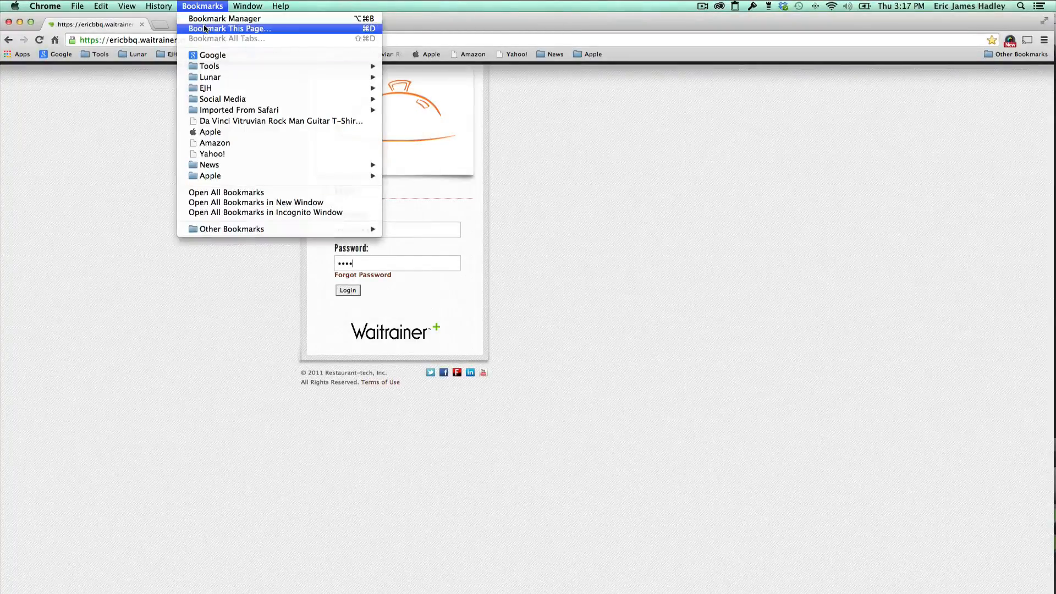
pyautogui.click(225, 28)
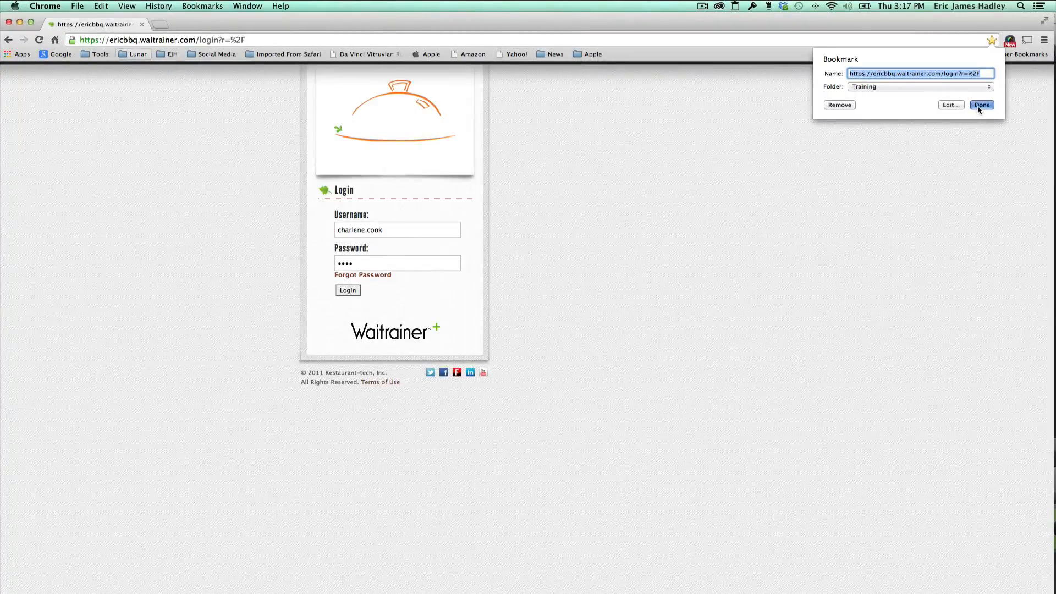
pyautogui.click(981, 105)
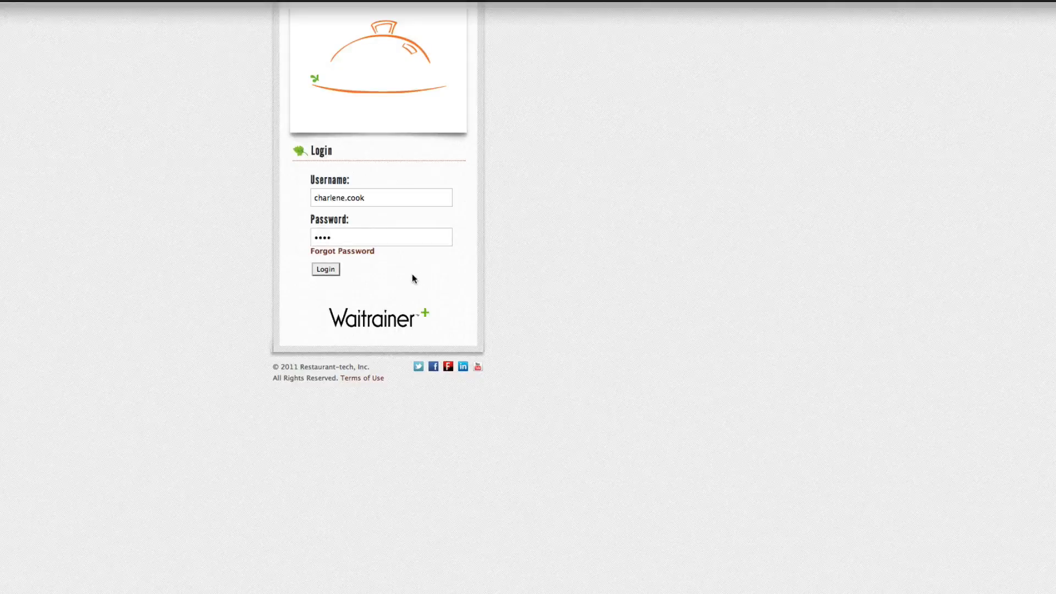
pyautogui.click(325, 268)
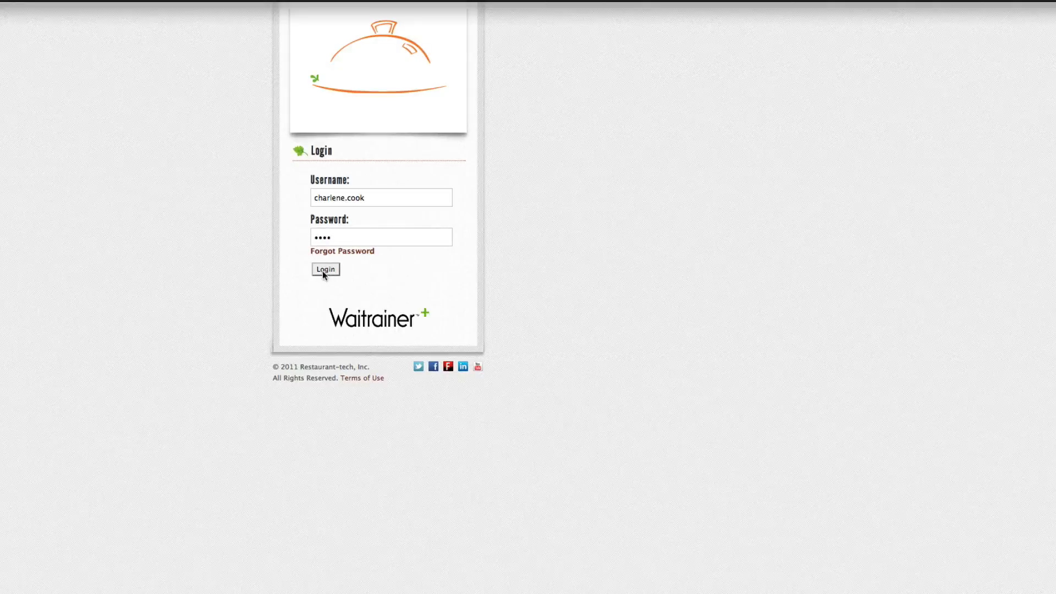
pyautogui.click(325, 269)
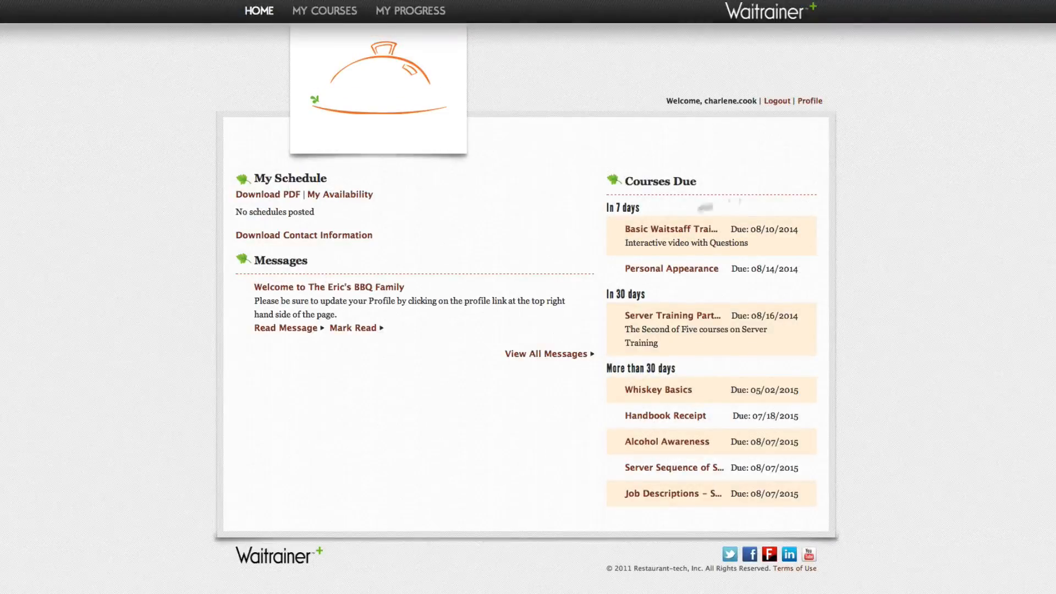
# Replace the one-time login password with a new password on the Profile page.
pyautogui.click(810, 101)
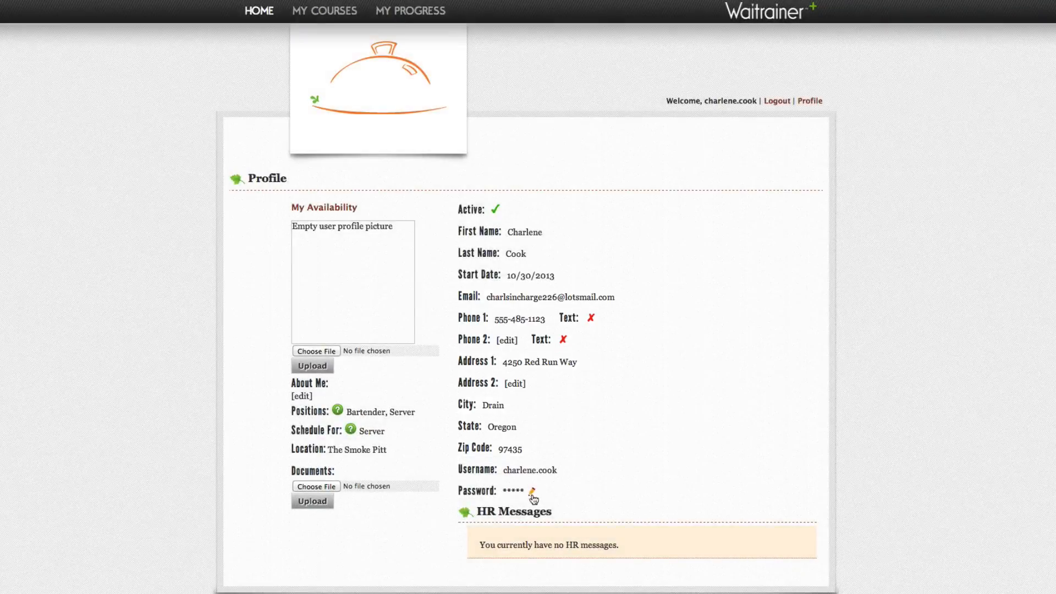
pyautogui.click(529, 492)
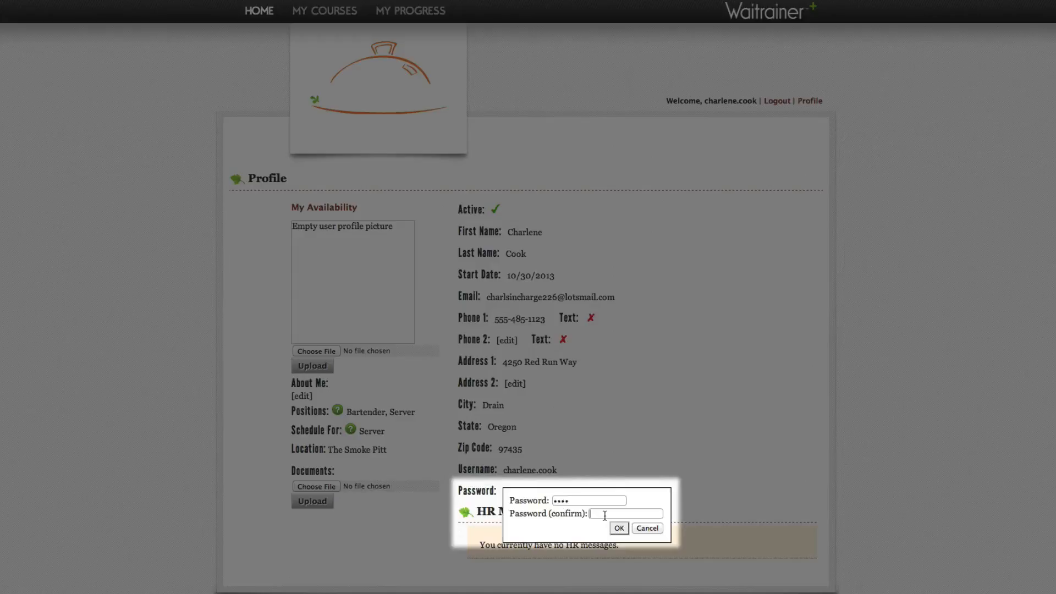
pyautogui.write('••••')
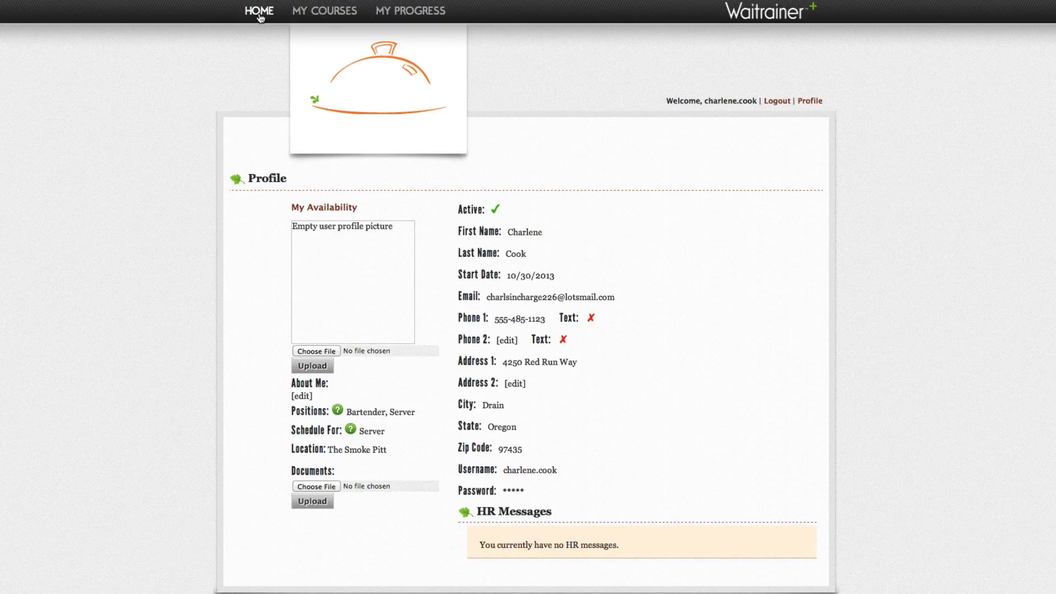
# Return home and mark the Eric's BBQ Family welcome message as read.
pyautogui.click(258, 11)
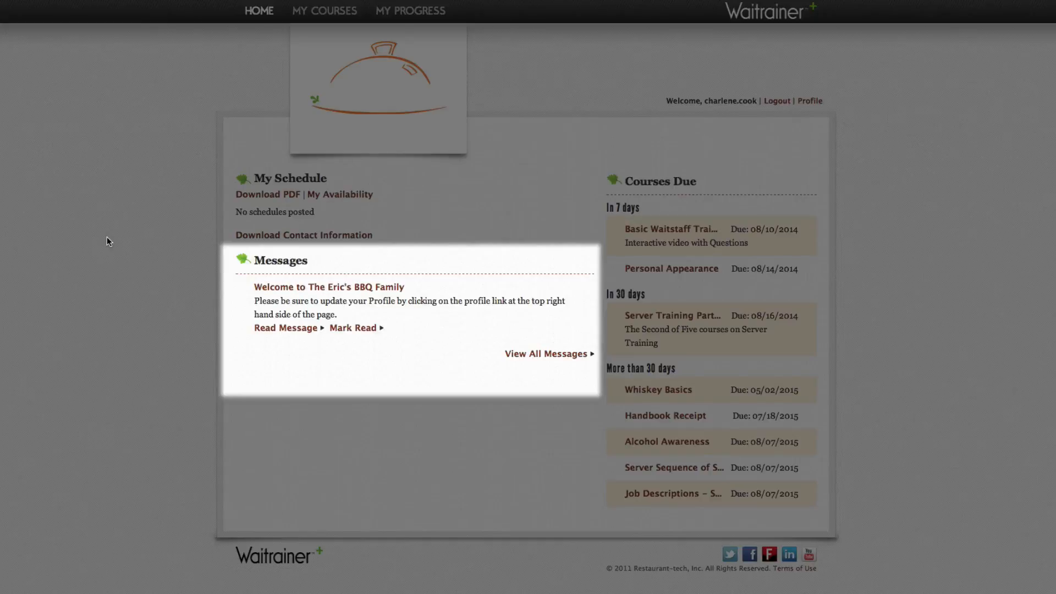
pyautogui.moveTo(351, 348)
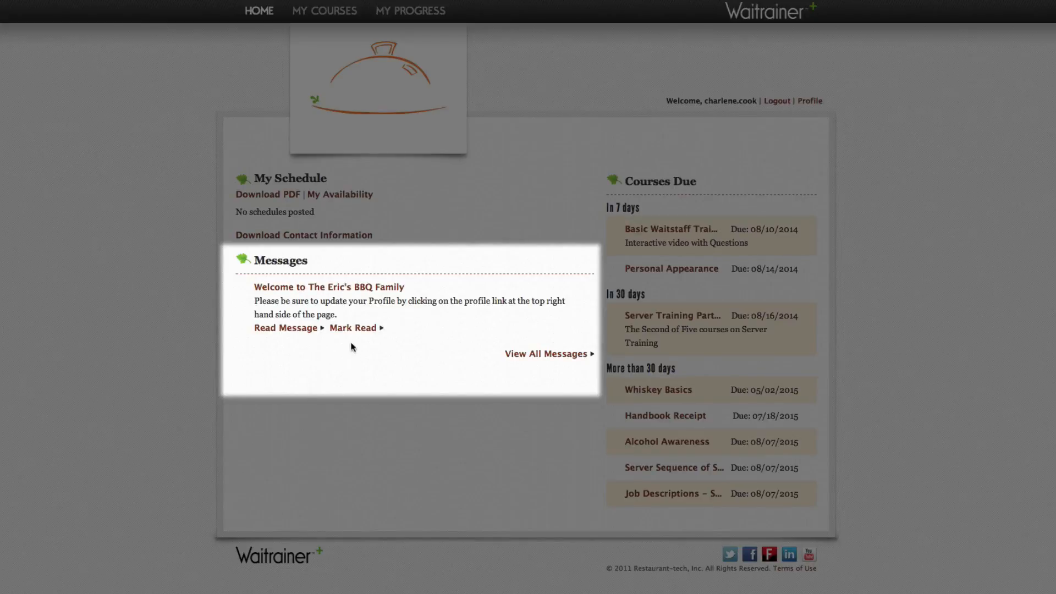
pyautogui.click(352, 328)
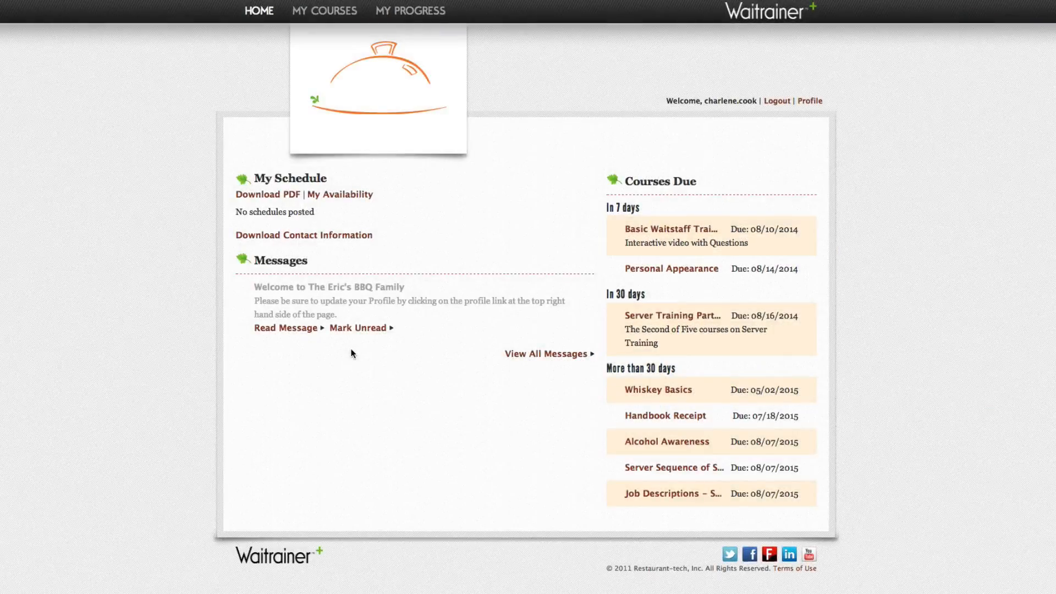
pyautogui.moveTo(331, 138)
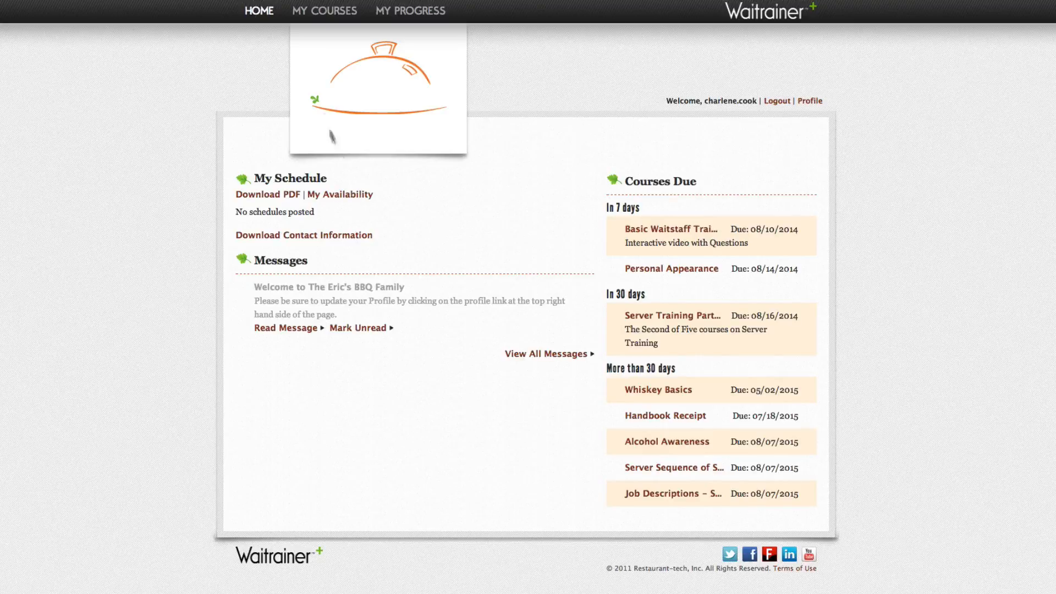
# Browse the My Courses list of assigned courses, then return to the home dashboard.
pyautogui.click(321, 11)
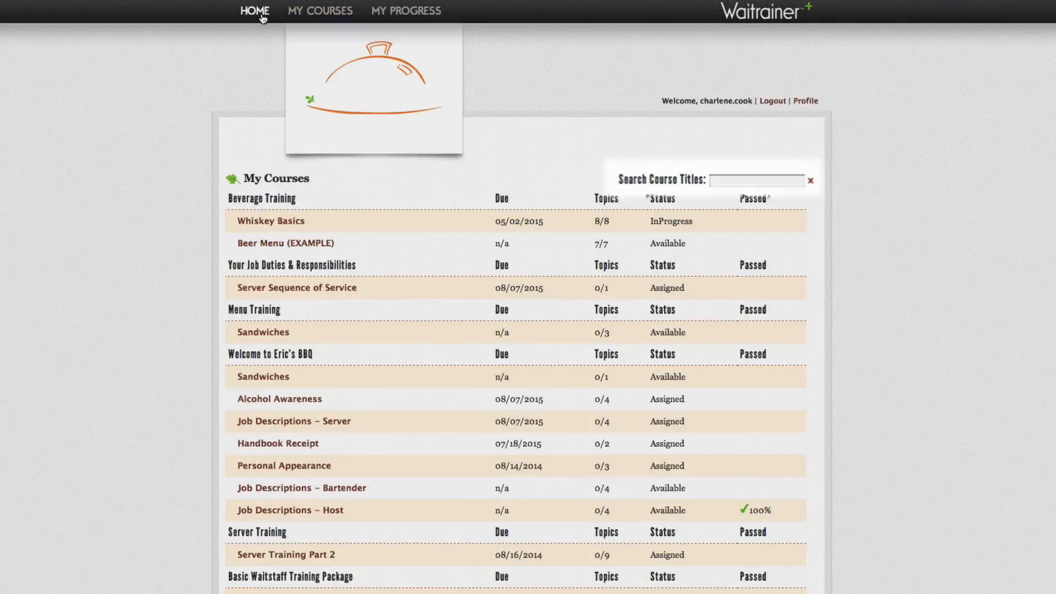
pyautogui.click(257, 11)
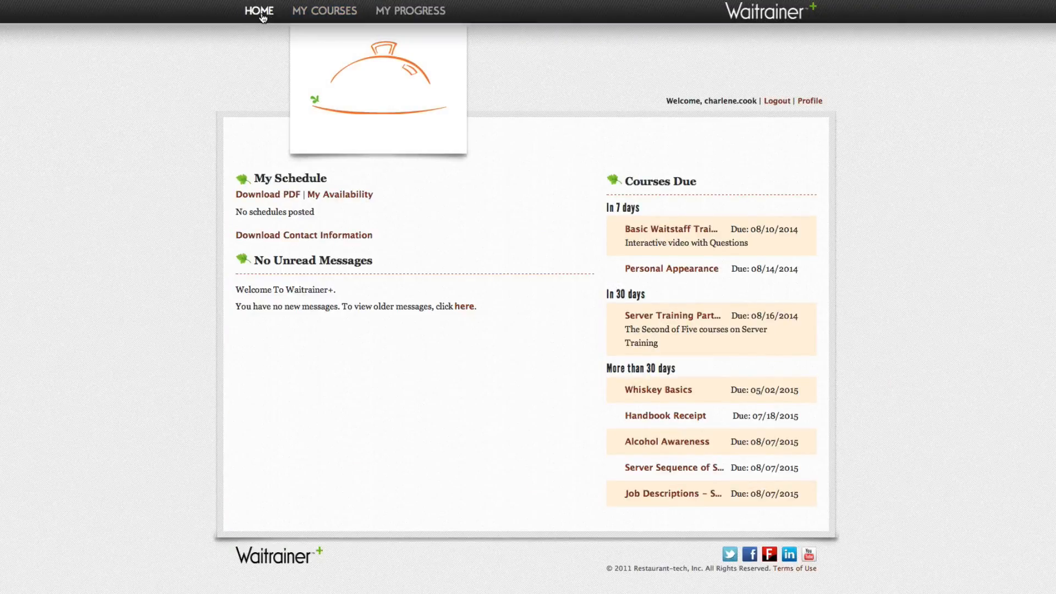
pyautogui.moveTo(670, 321)
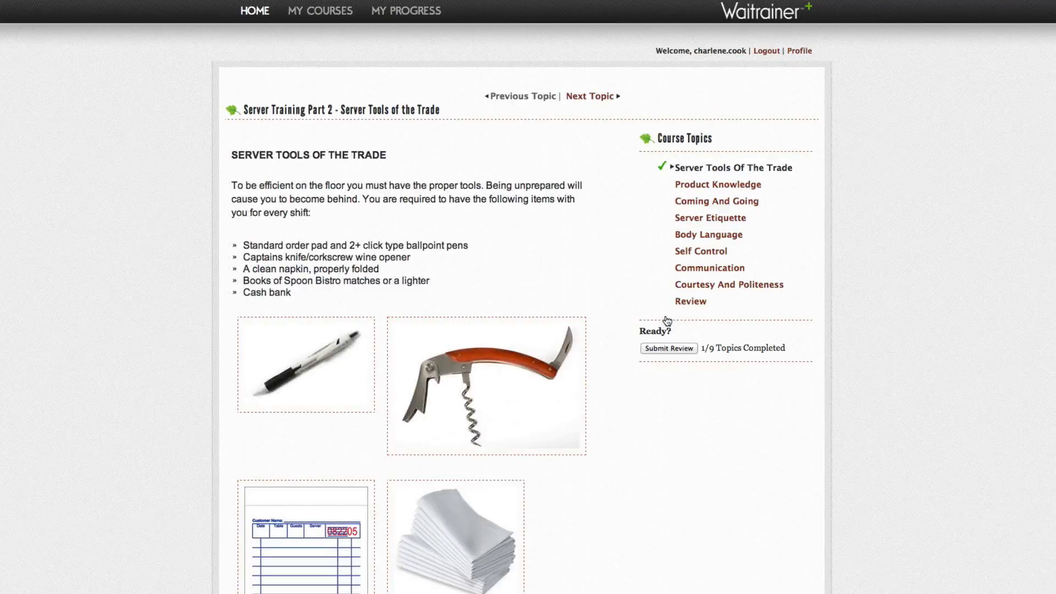
pyautogui.moveTo(593, 102)
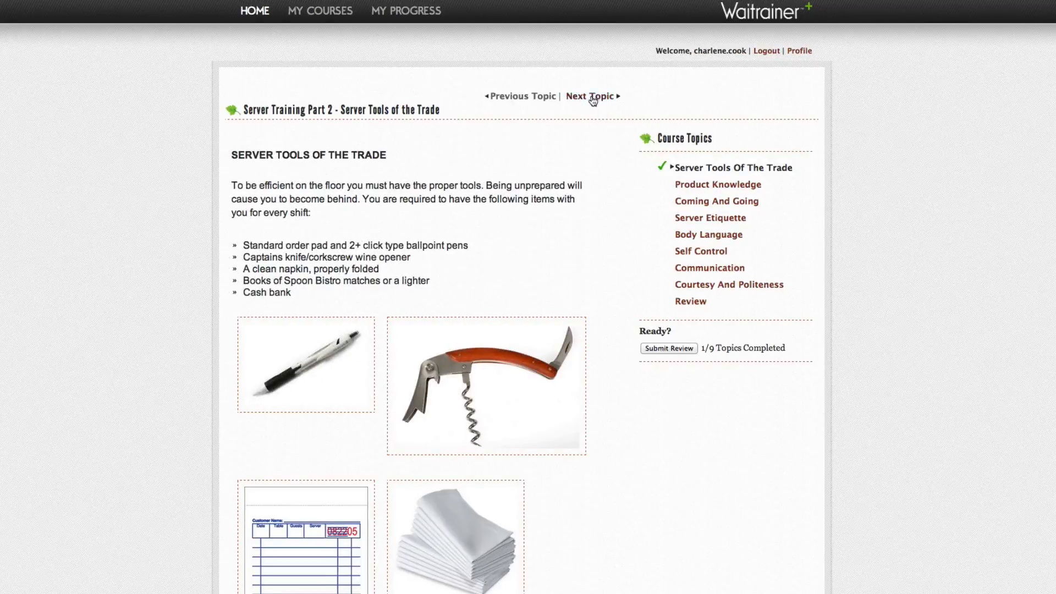
# Advance from Product Knowledge through Courtesy And Politeness to the Review quiz.
pyautogui.click(590, 95)
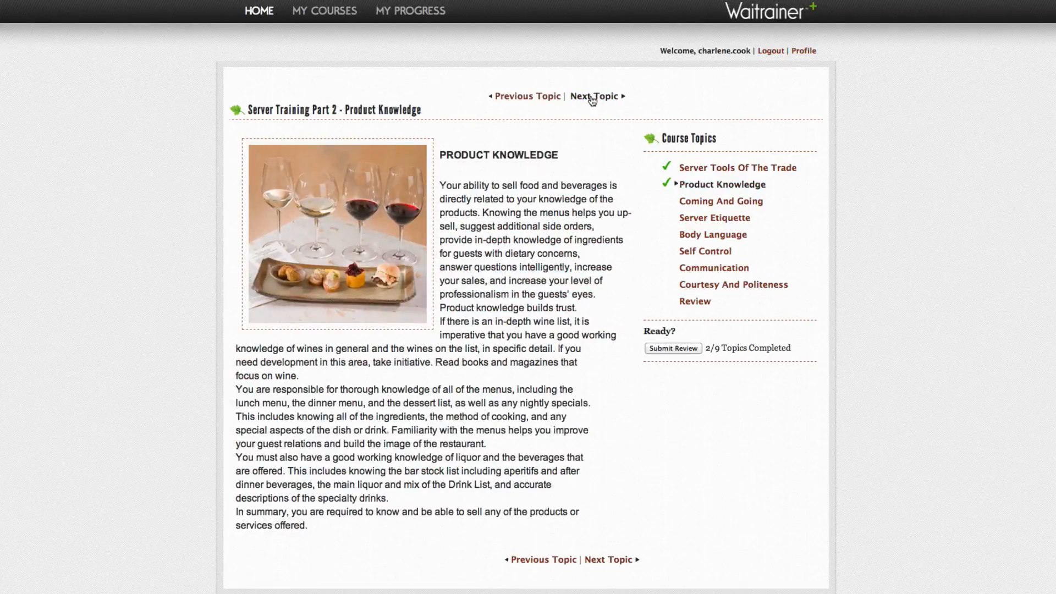
pyautogui.click(593, 96)
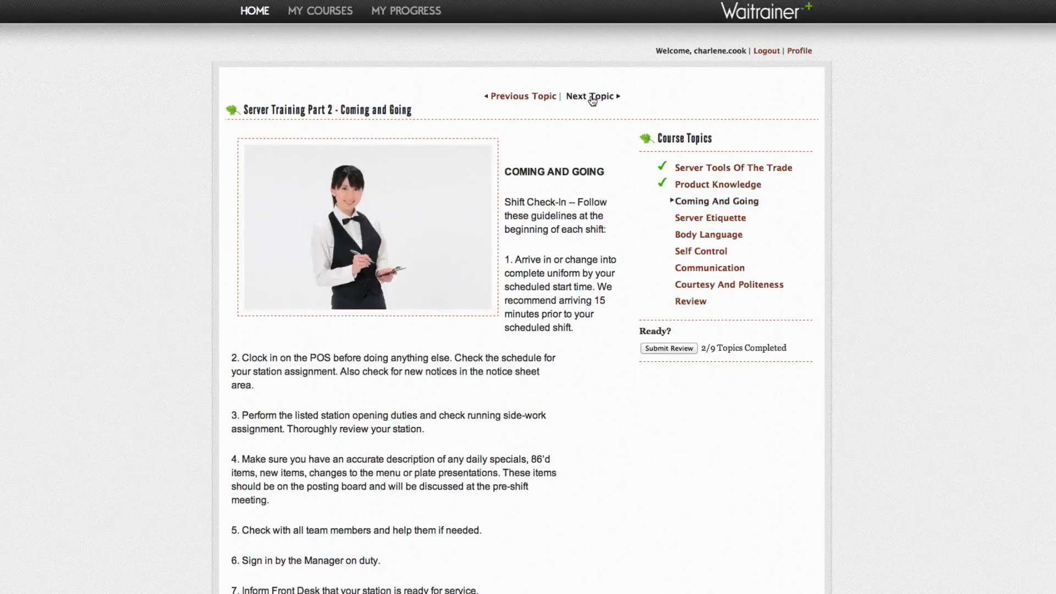
pyautogui.click(593, 96)
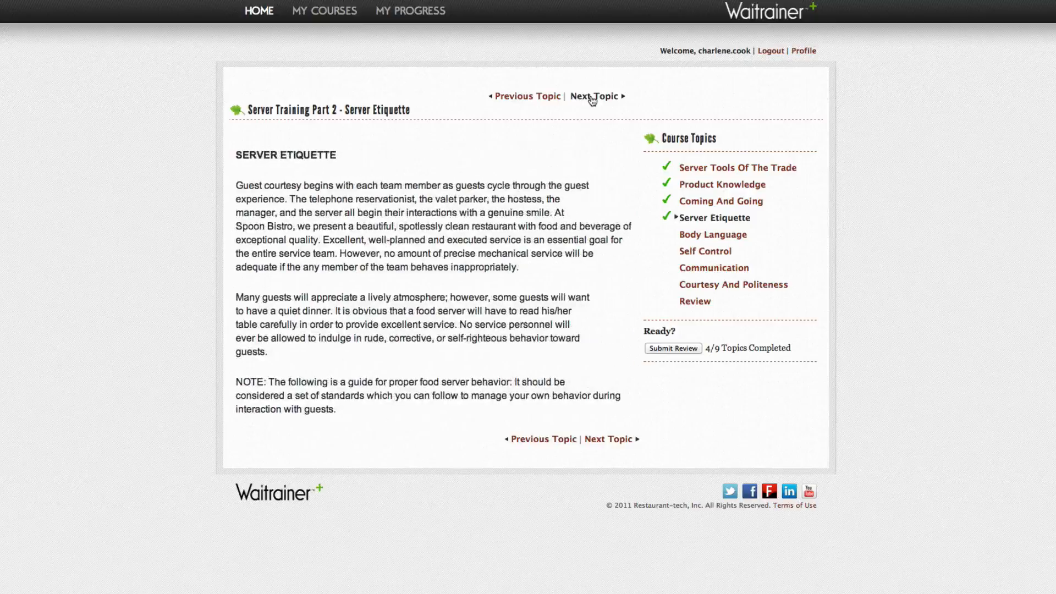
pyautogui.click(594, 96)
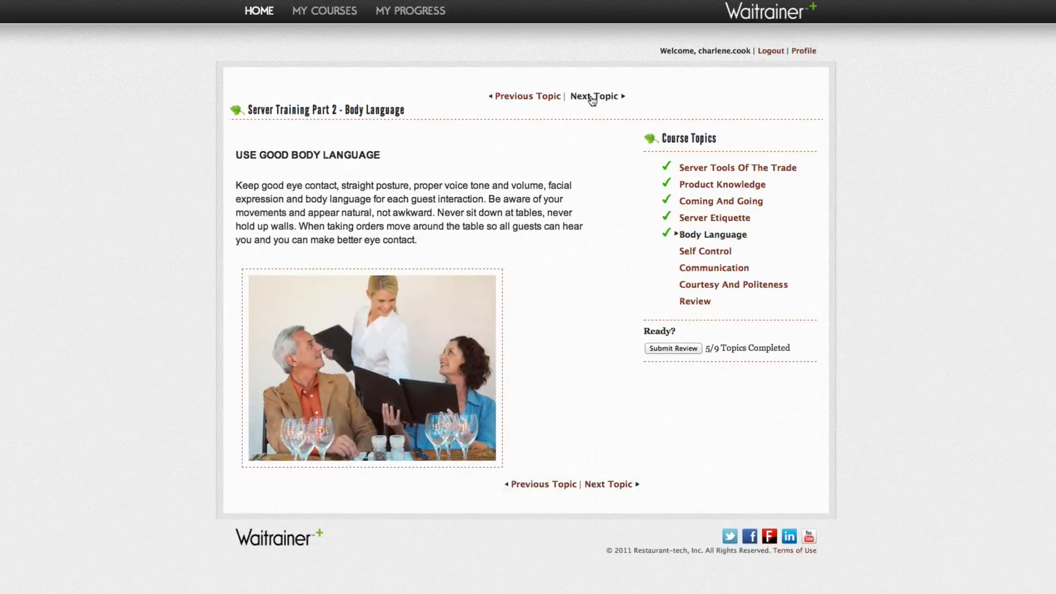
pyautogui.click(594, 96)
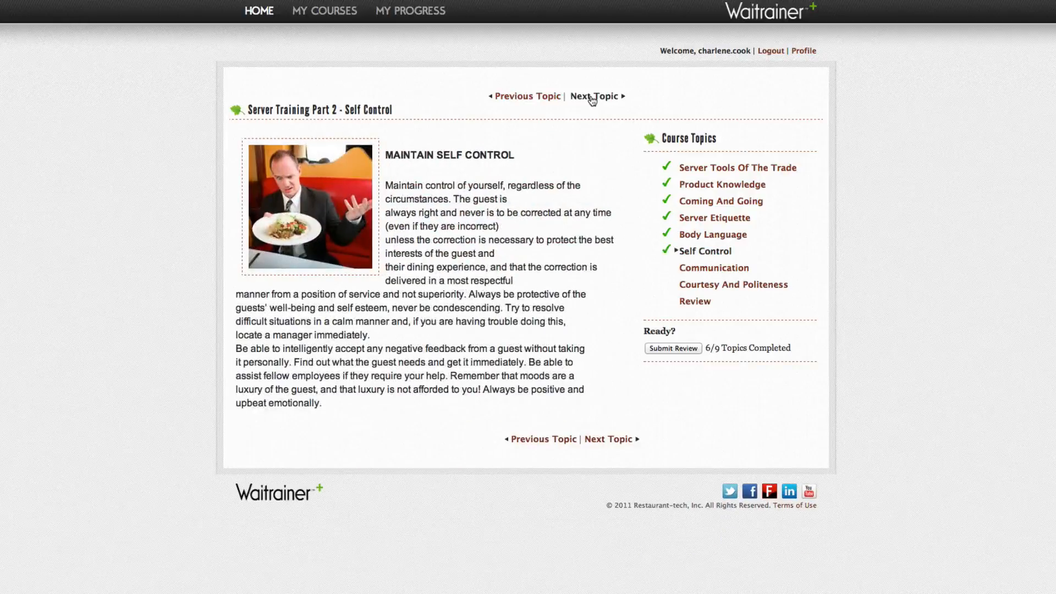
pyautogui.click(594, 96)
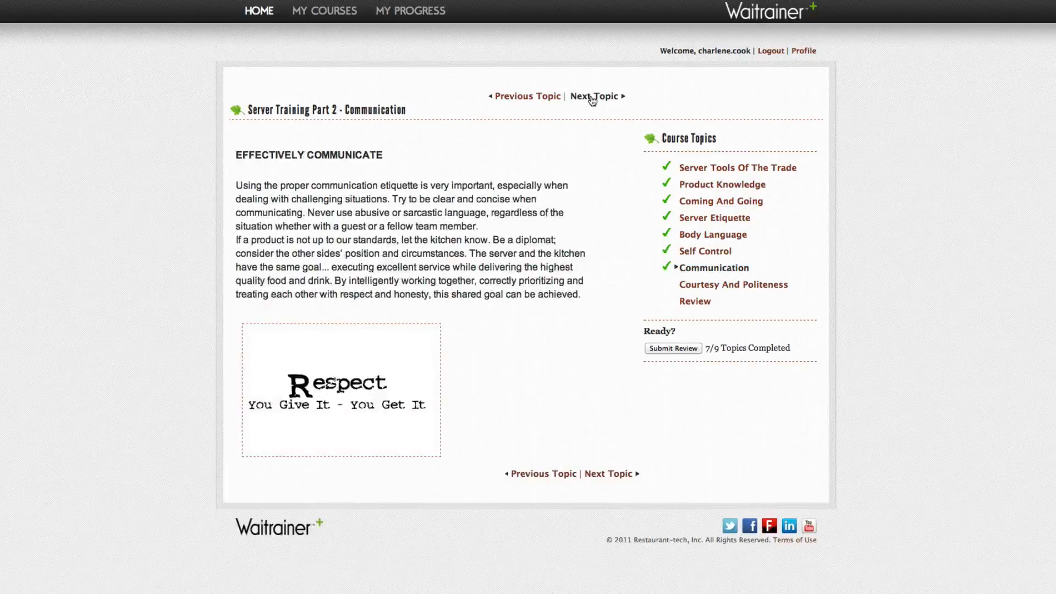
pyautogui.click(594, 96)
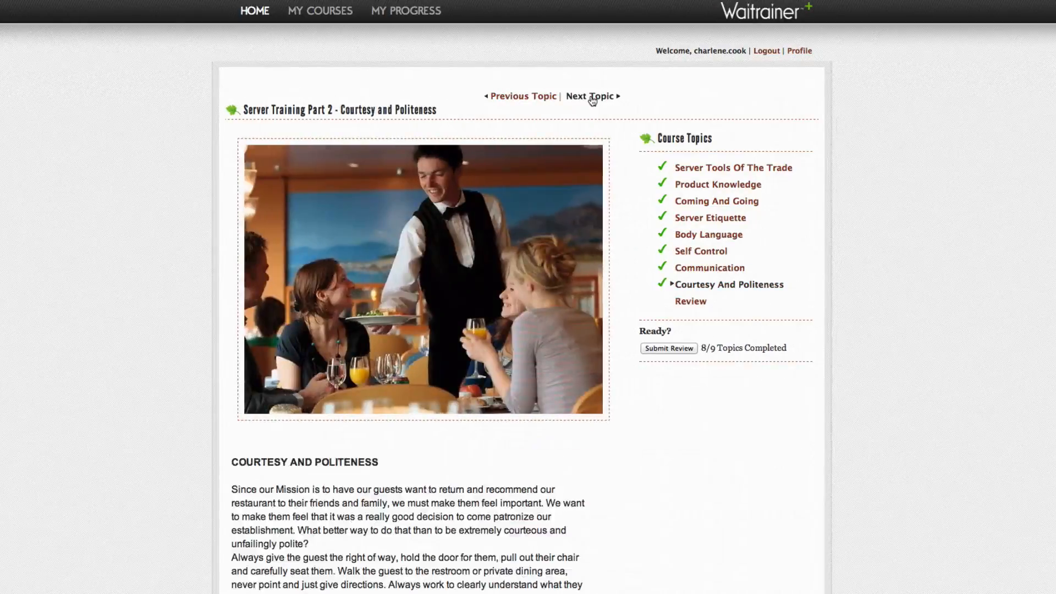
pyautogui.click(589, 96)
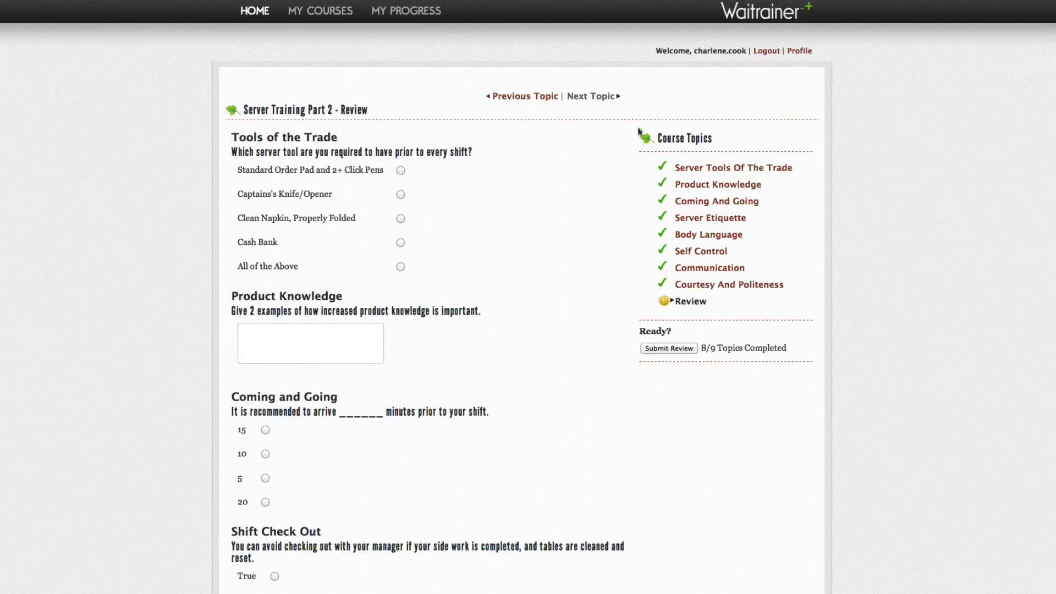
pyautogui.moveTo(412, 210)
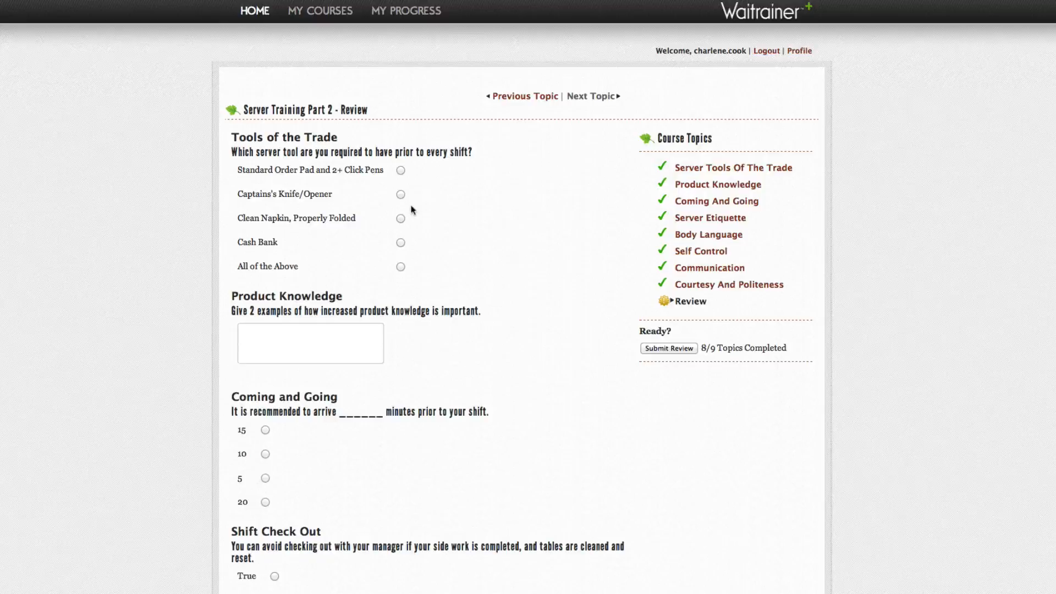
pyautogui.moveTo(410, 200)
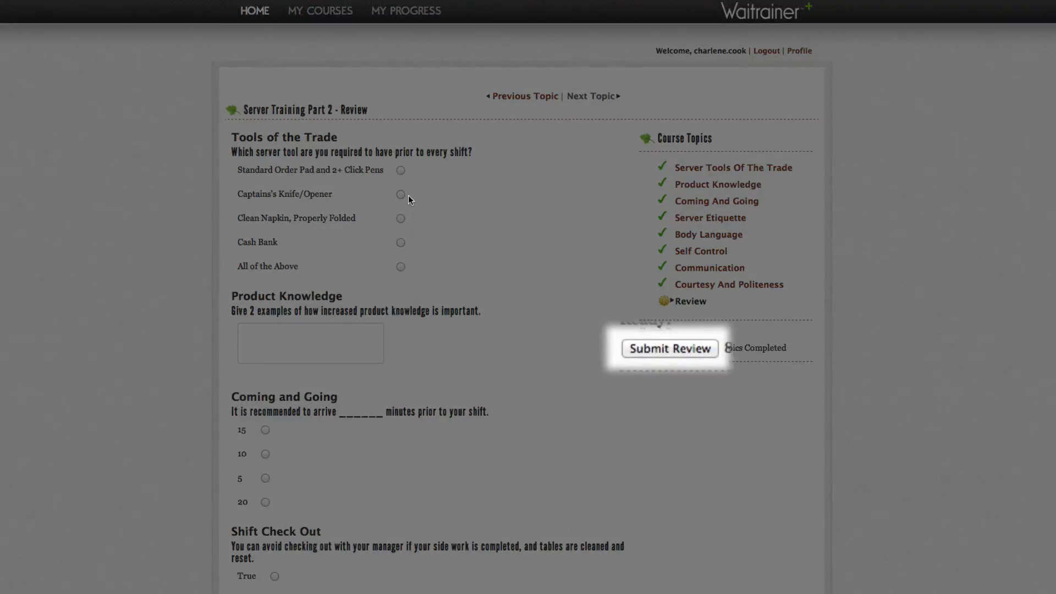
pyautogui.moveTo(515, 291)
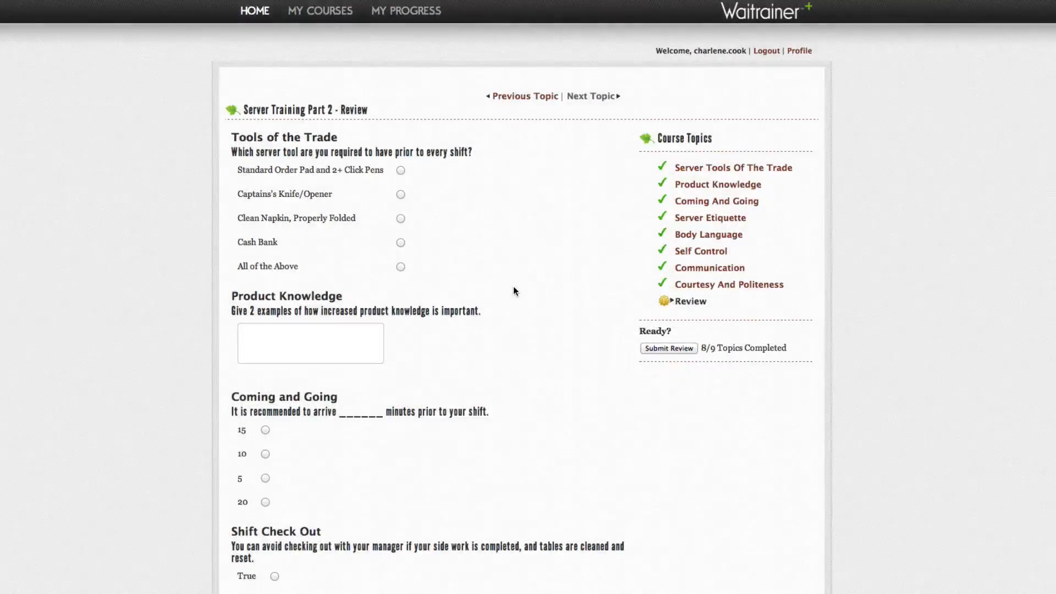
pyautogui.moveTo(423, 18)
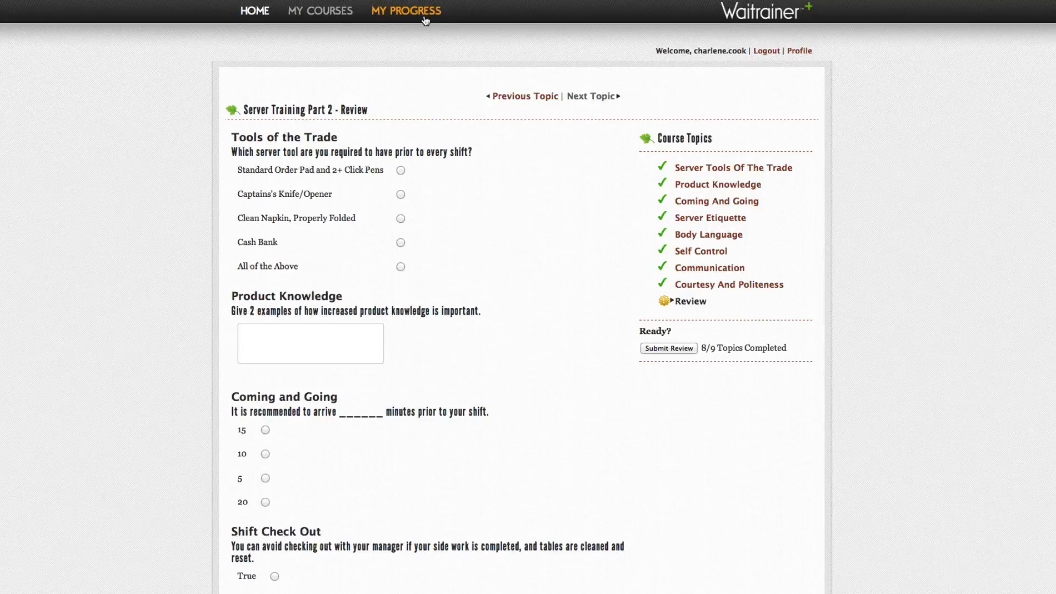
# View the My Progress course status table, then sign out to the login page.
pyautogui.click(406, 10)
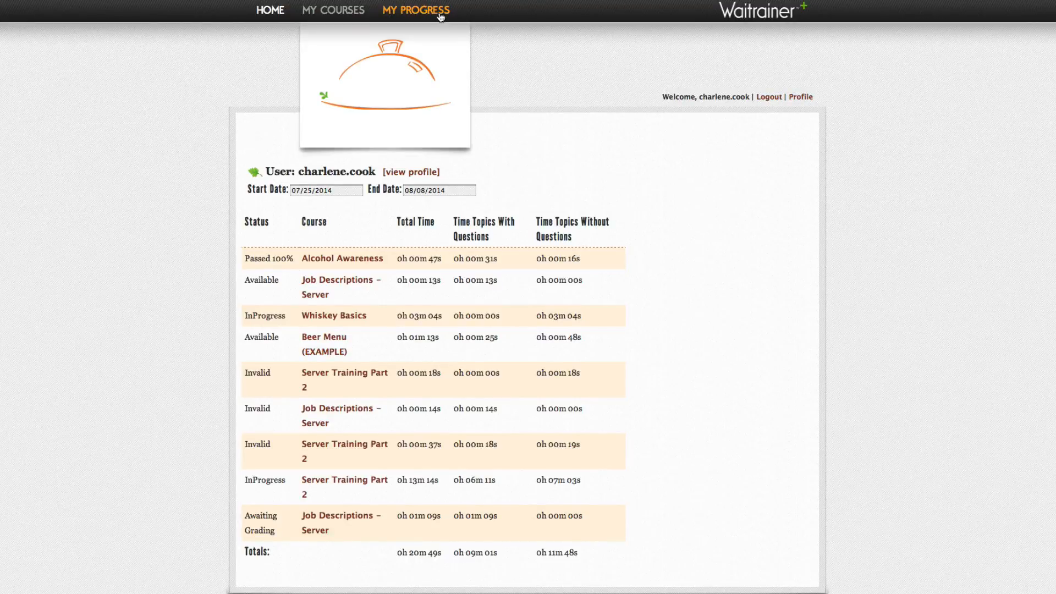
pyautogui.click(769, 96)
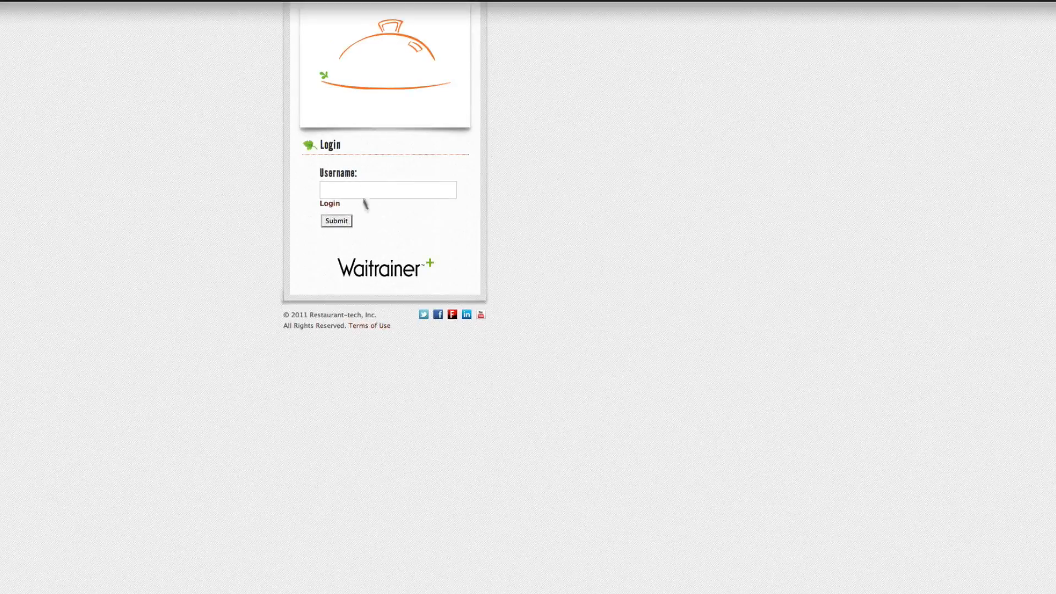
# Submit a password reset, follow the emailed one-time link, and begin editing the password.
pyautogui.write('Charlene.coo')
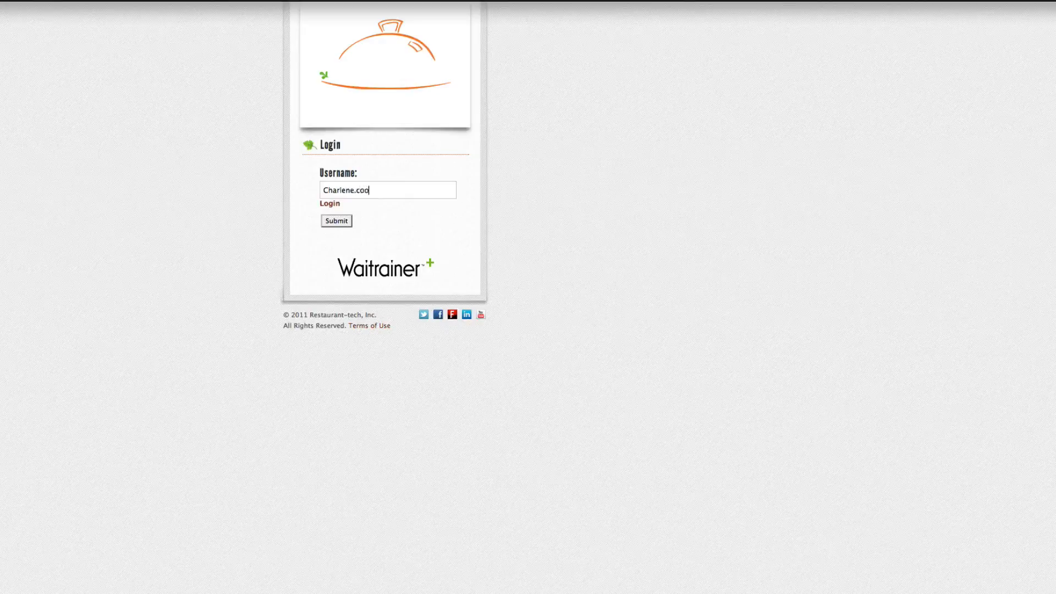
pyautogui.click(336, 221)
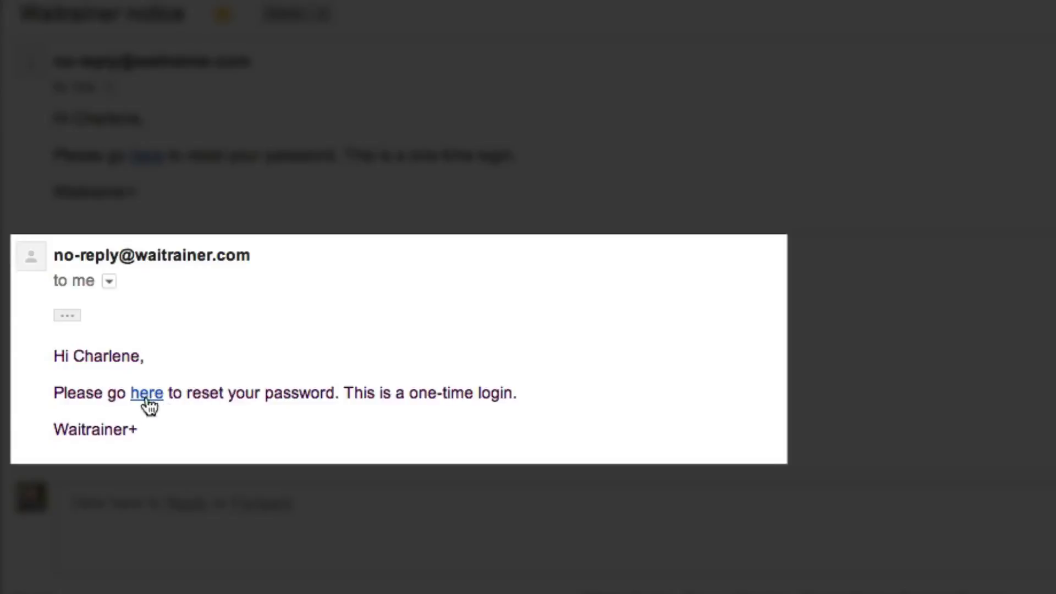
pyautogui.click(146, 393)
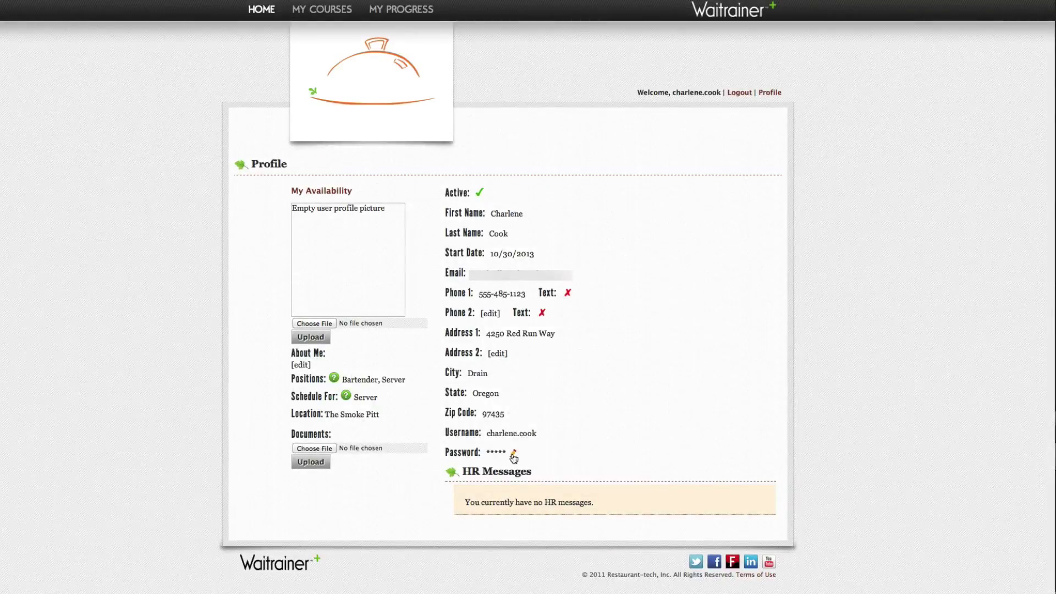
pyautogui.click(514, 455)
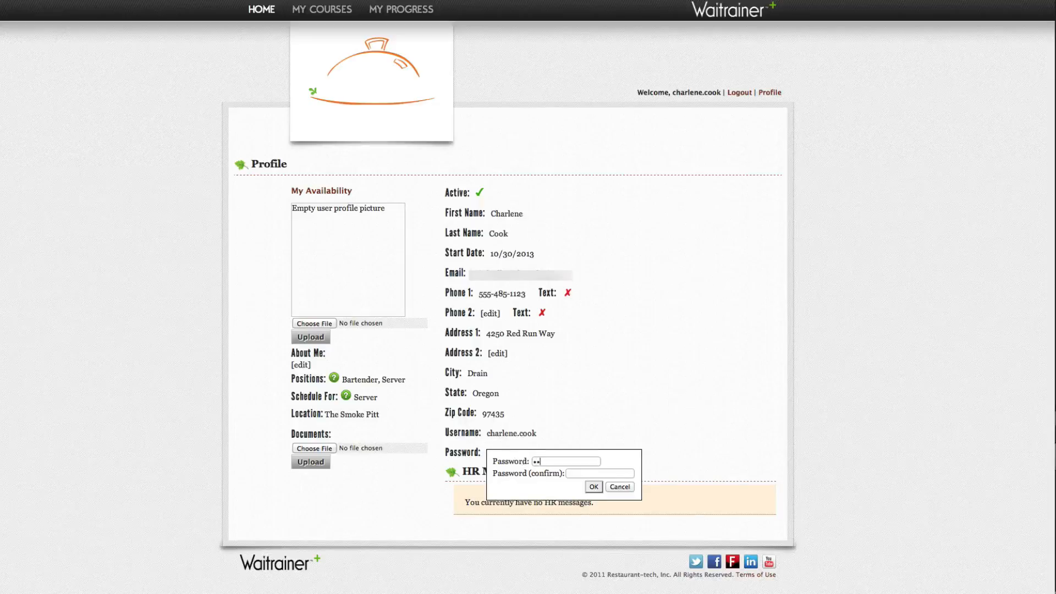